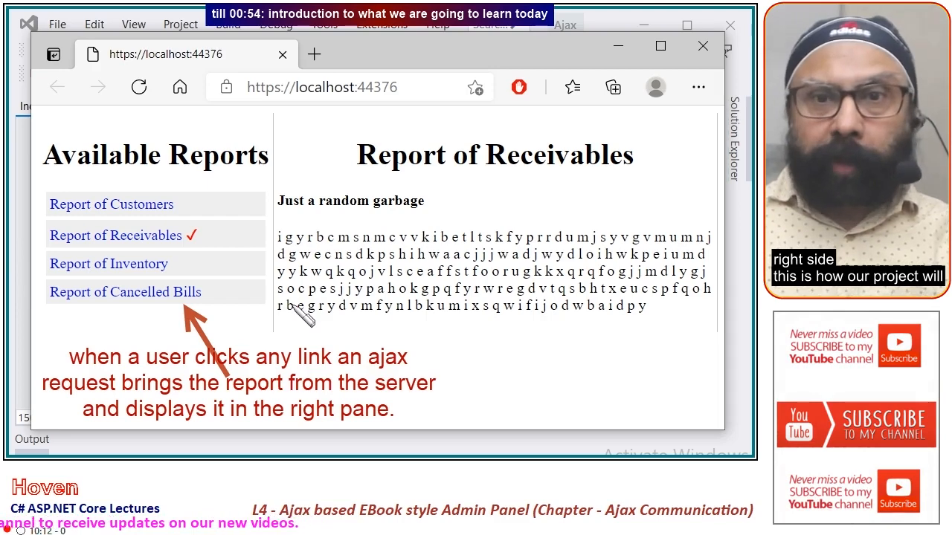
mouse_move(112, 203)
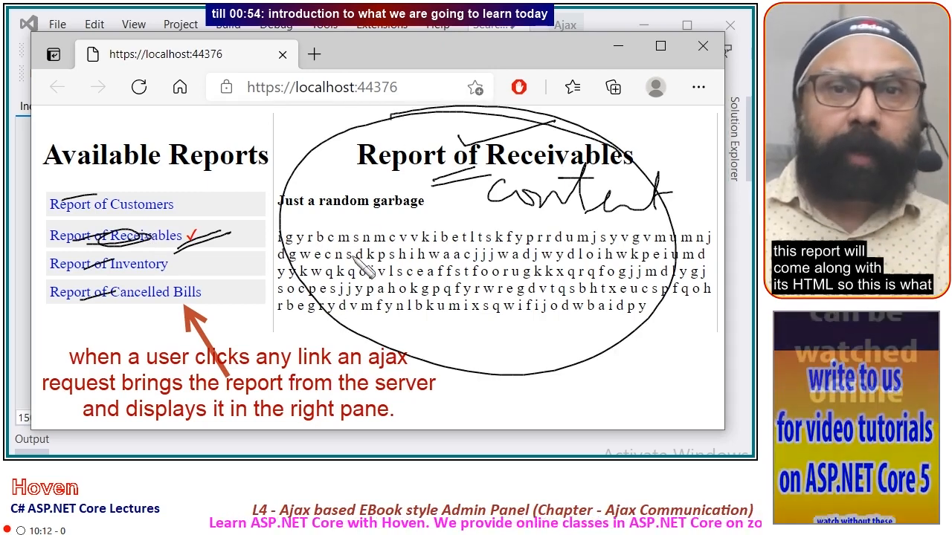
mouse_move(345, 275)
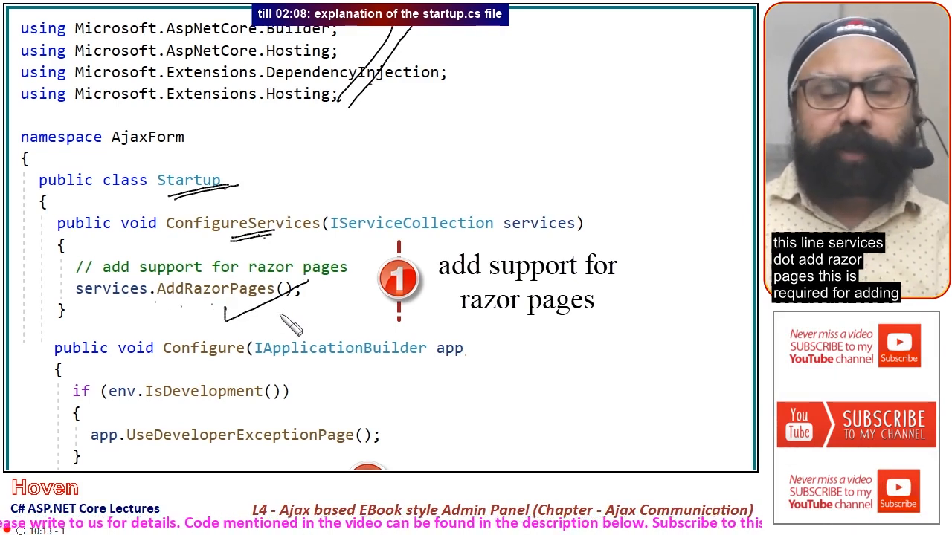
- Scroll through Startup.cs to the ConfigureServices method with services.AddRazorPages()
scroll(down, 3)
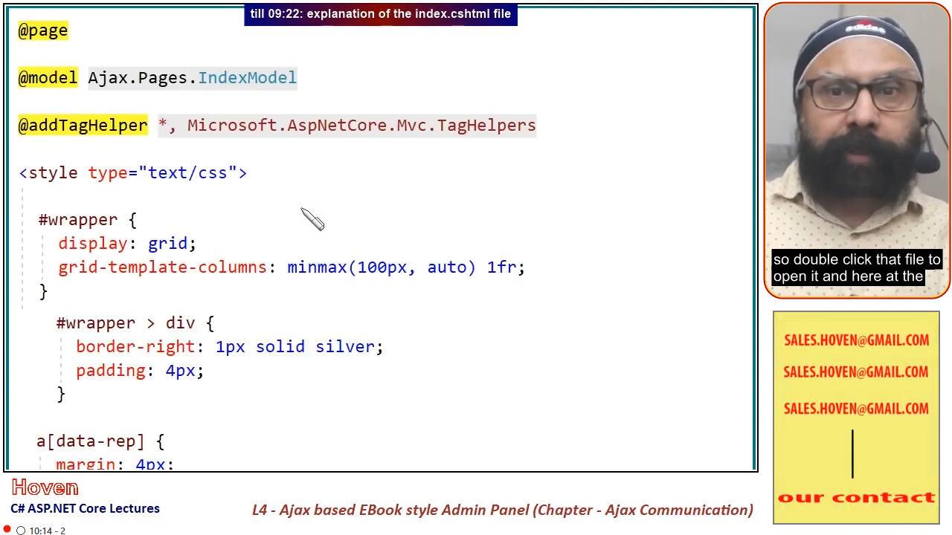
mouse_move(176, 46)
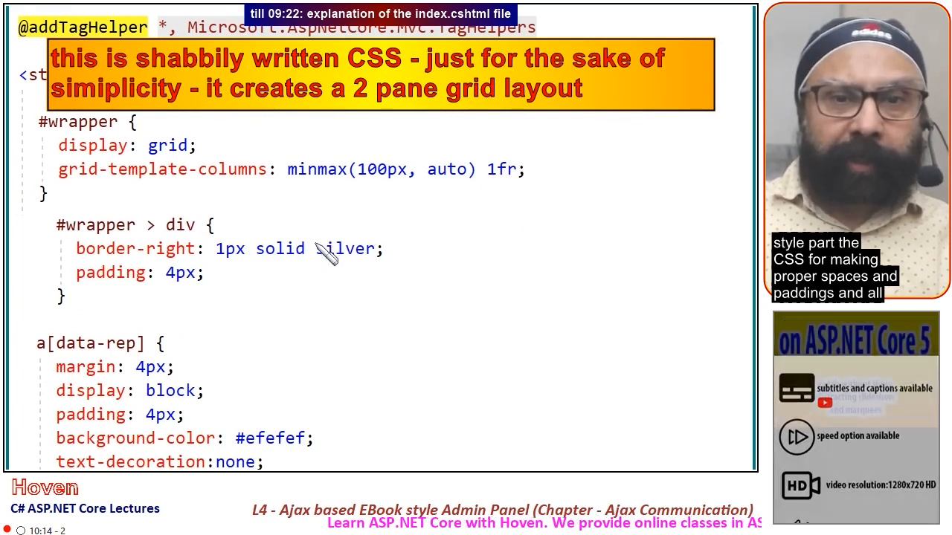
- Scroll Index.cshtml past the grid style block to the four hard-coded data-rep report links
scroll(down, 3)
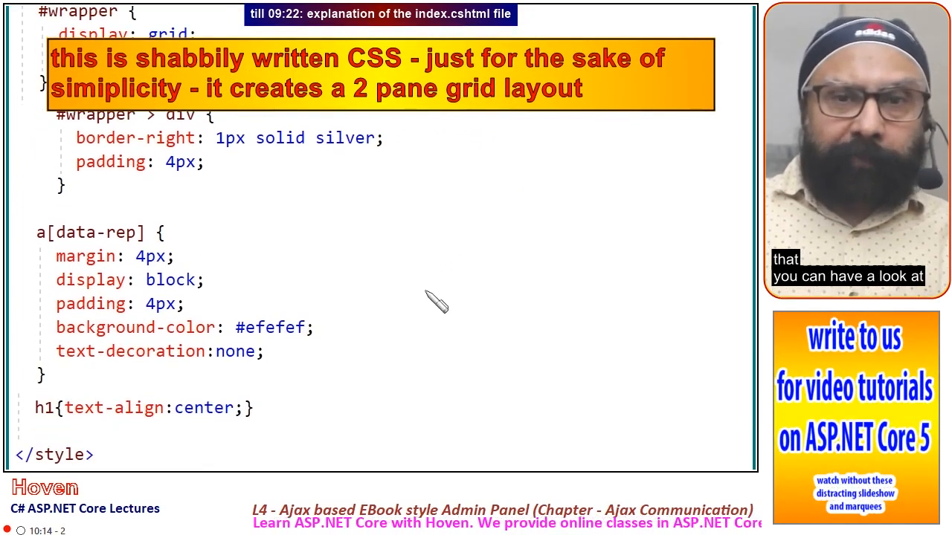
scroll(down, 3)
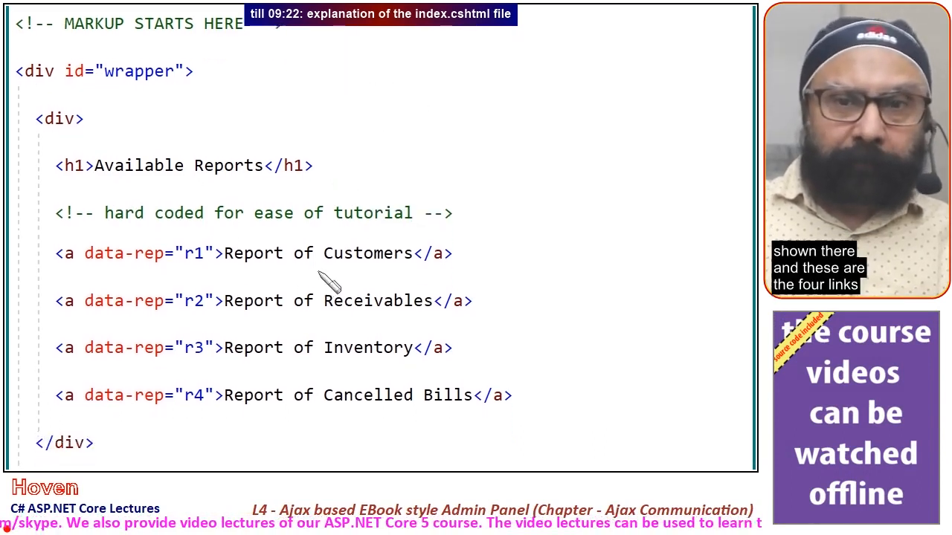
scroll(down, 3)
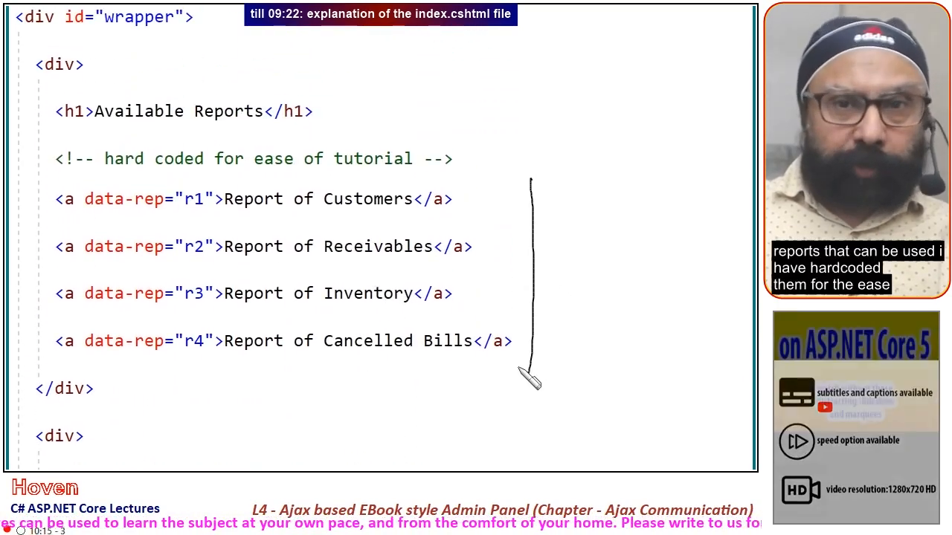
mouse_move(320, 178)
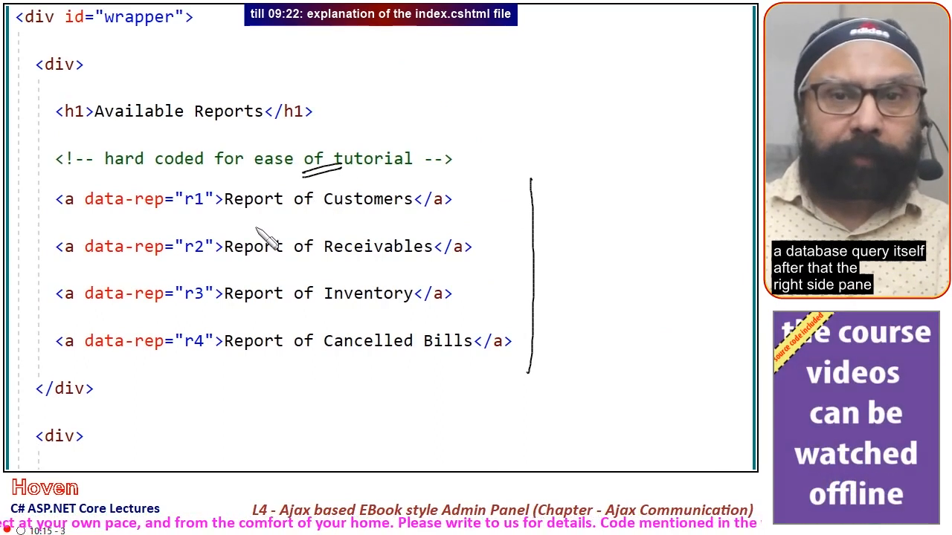
scroll(down, 3)
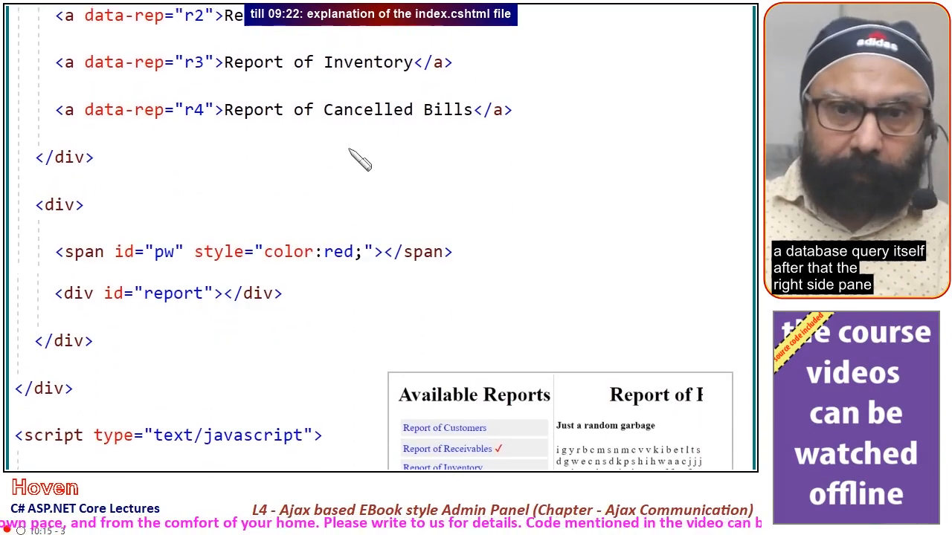
scroll(down, 3)
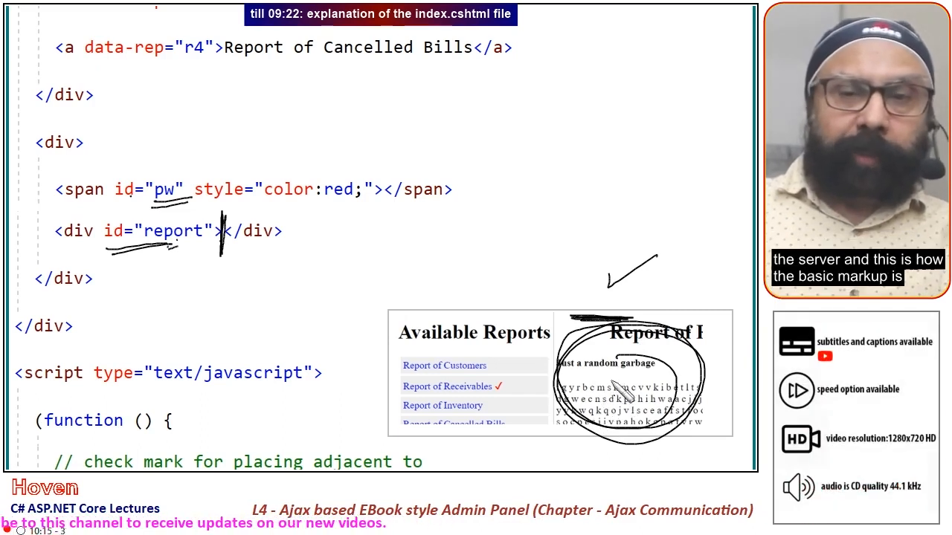
drag(134, 308, 312, 250)
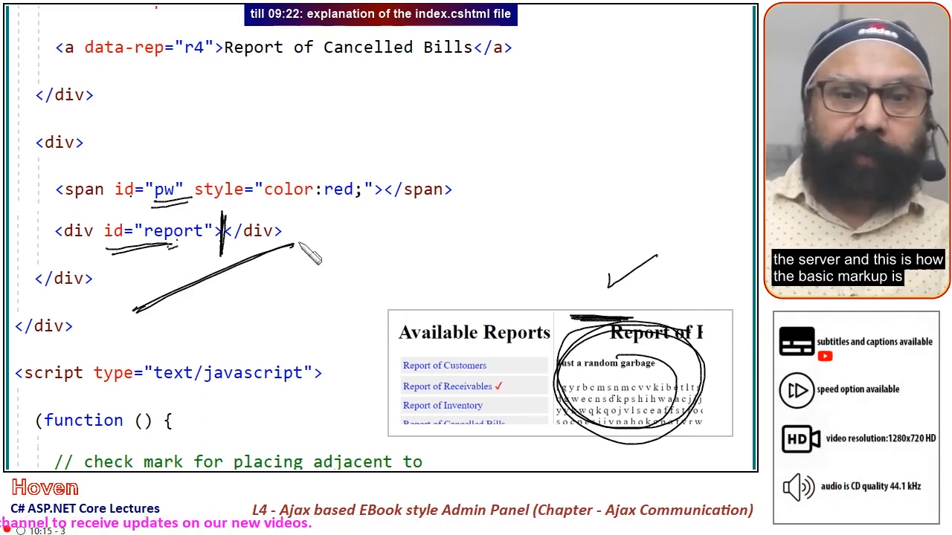
scroll(down, 3)
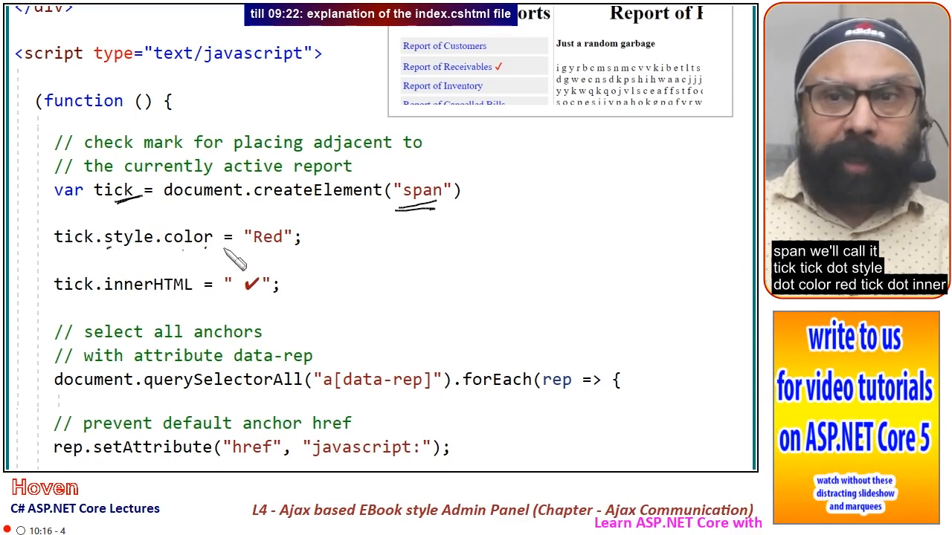
mouse_move(265, 315)
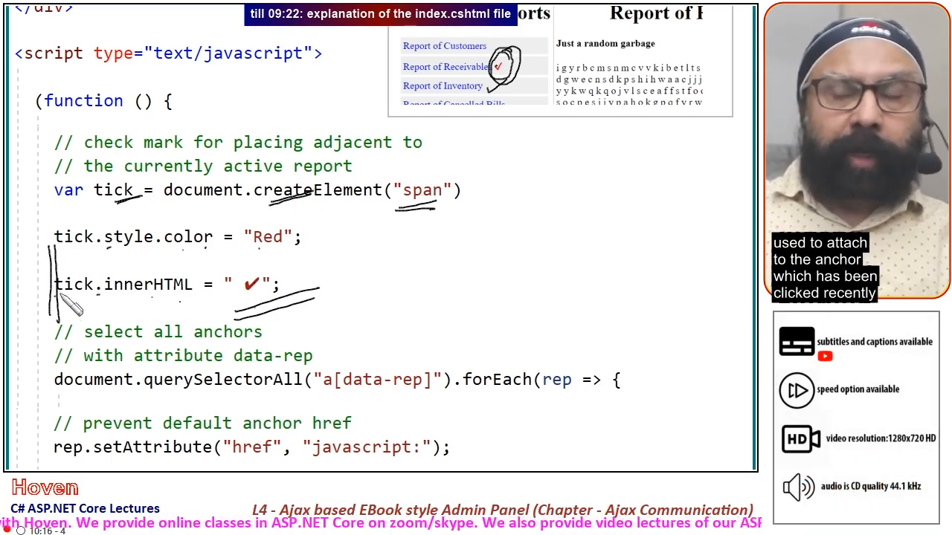
mouse_move(422, 286)
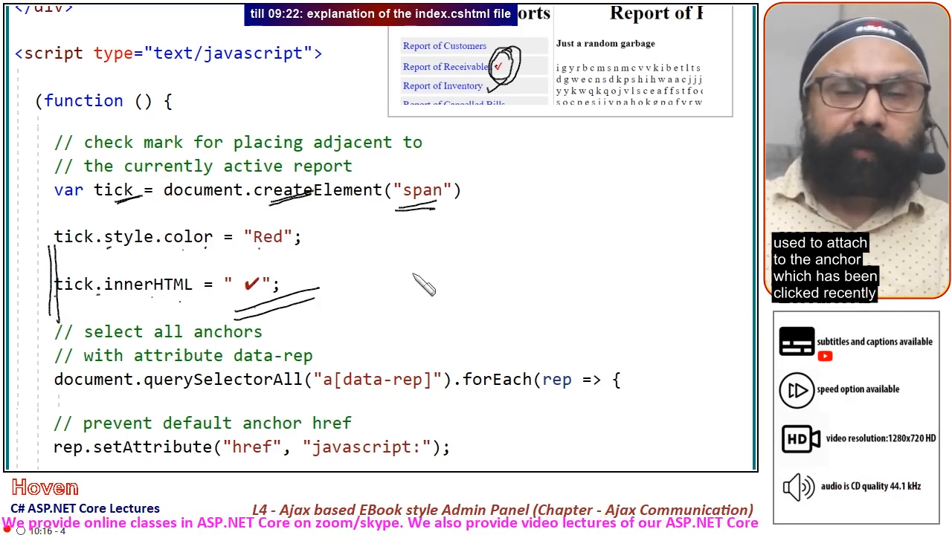
scroll(down, 3)
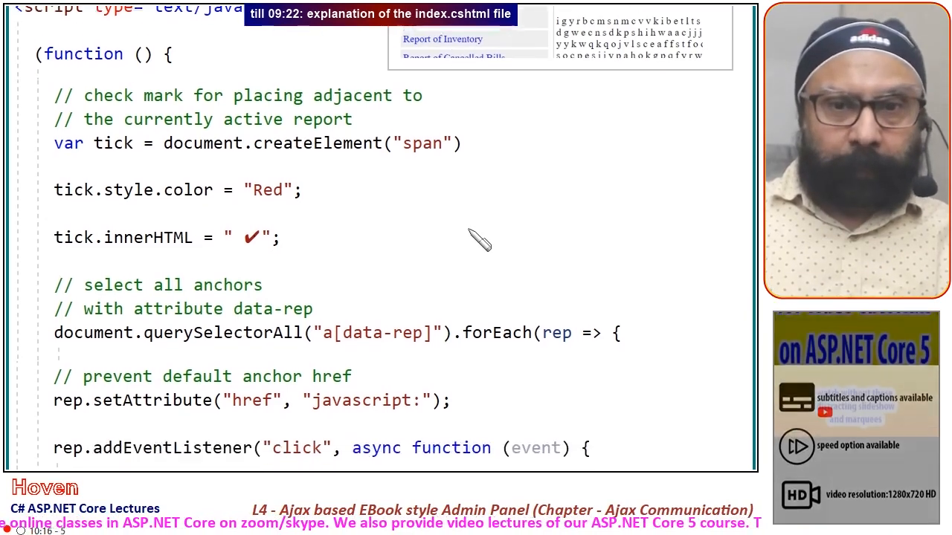
scroll(down, 3)
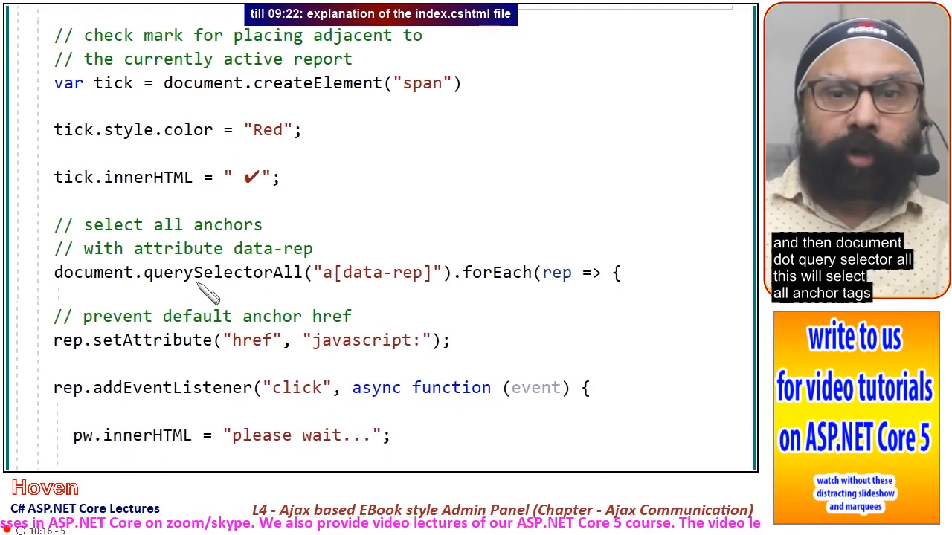
mouse_move(328, 296)
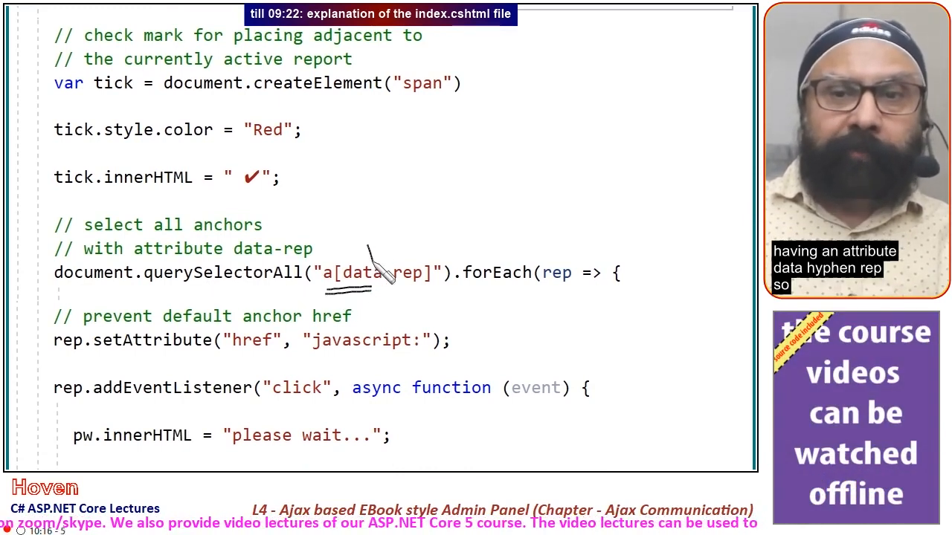
scroll(down, 3)
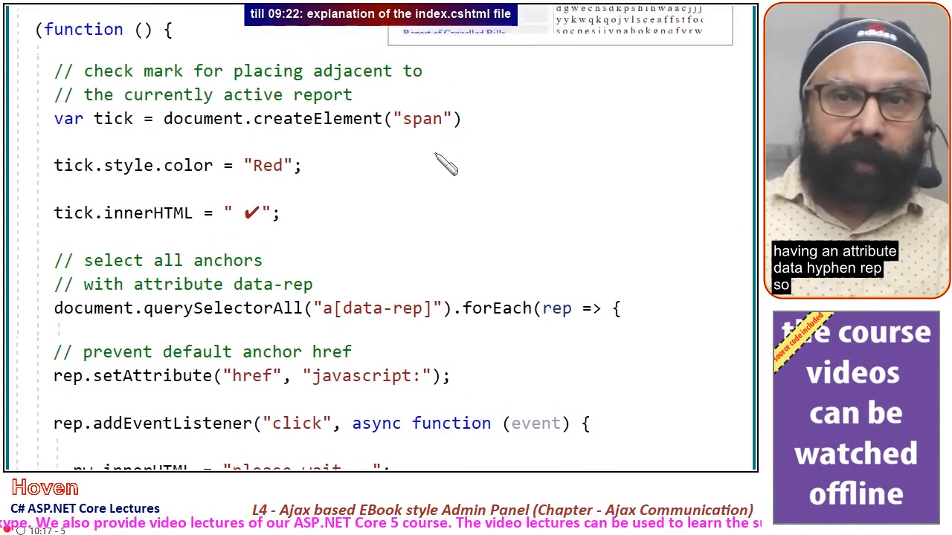
scroll(down, 3)
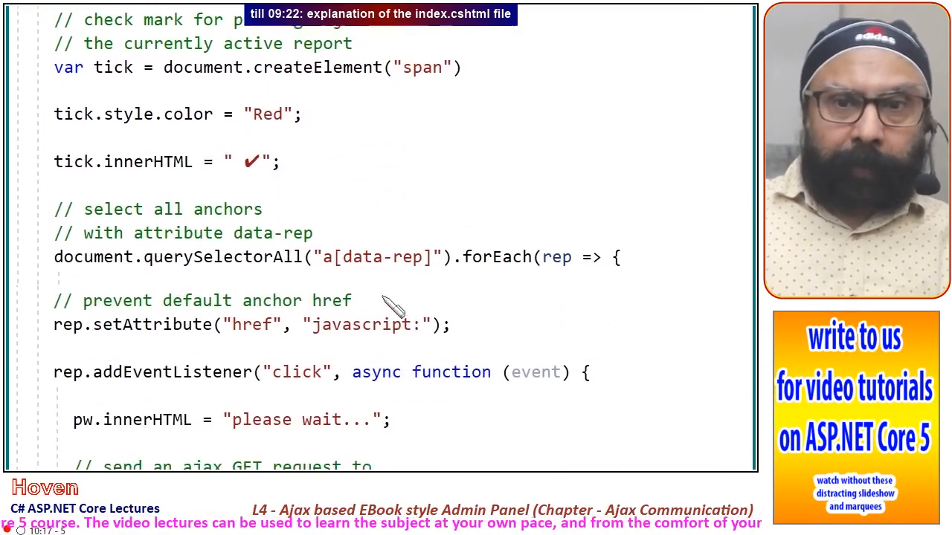
scroll(down, 3)
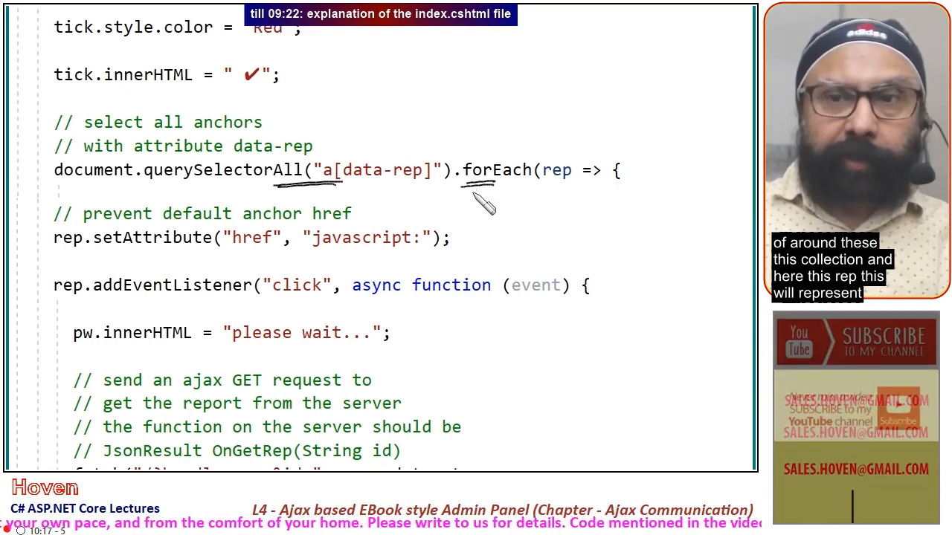
mouse_move(573, 190)
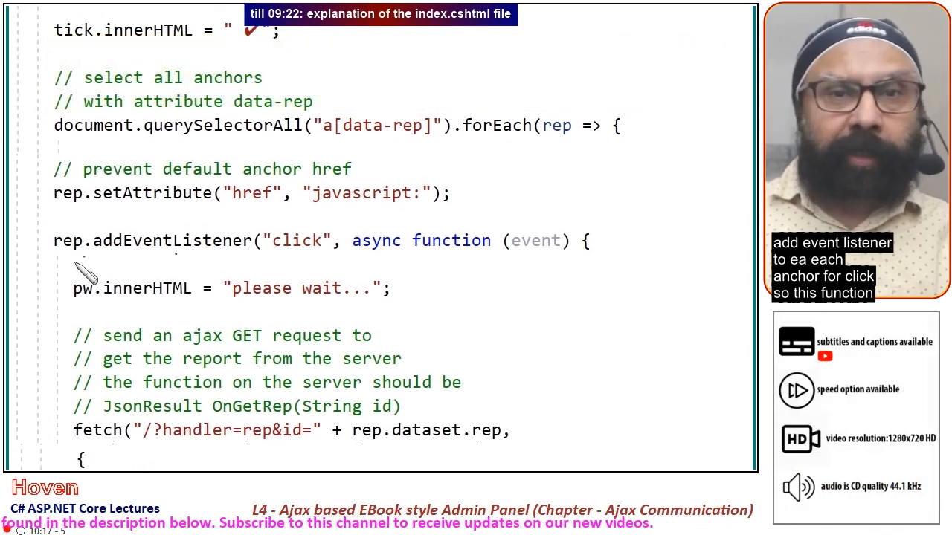
mouse_move(312, 260)
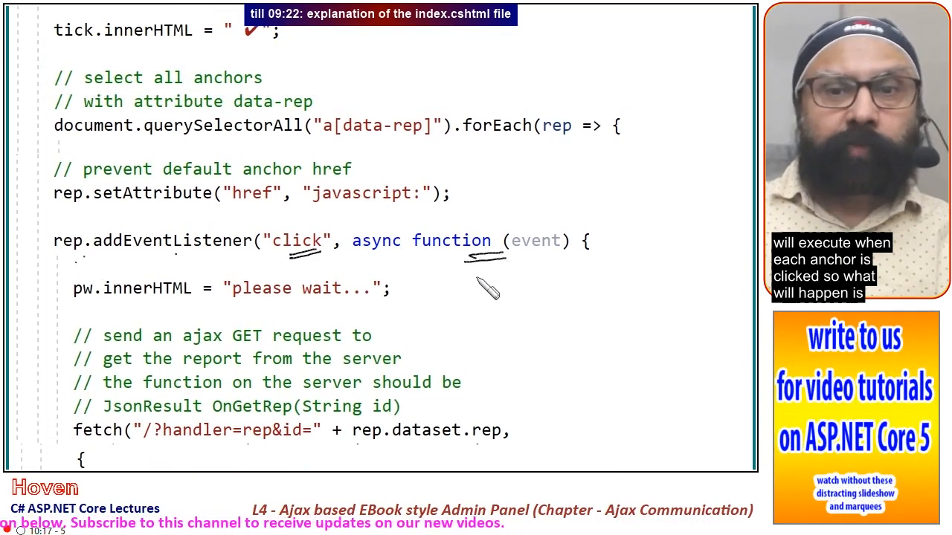
scroll(down, 3)
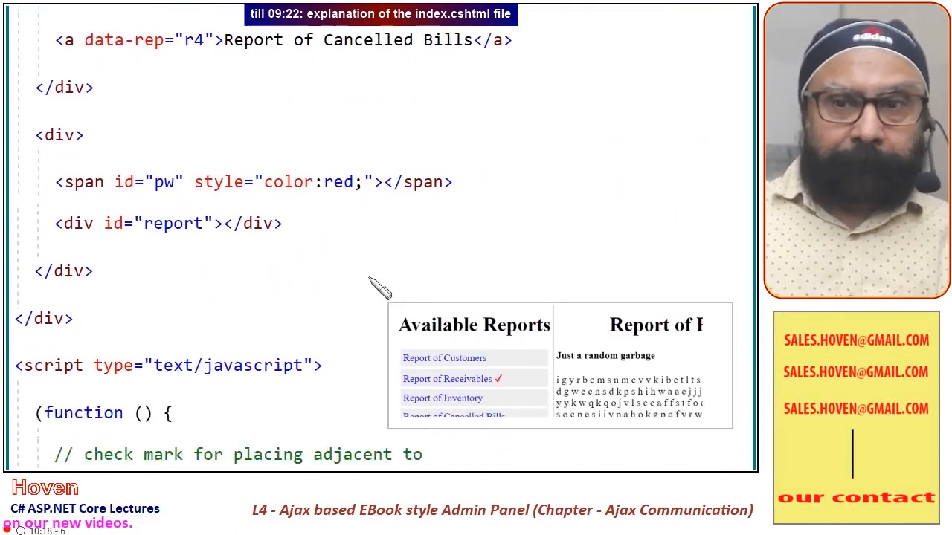
scroll(down, 3)
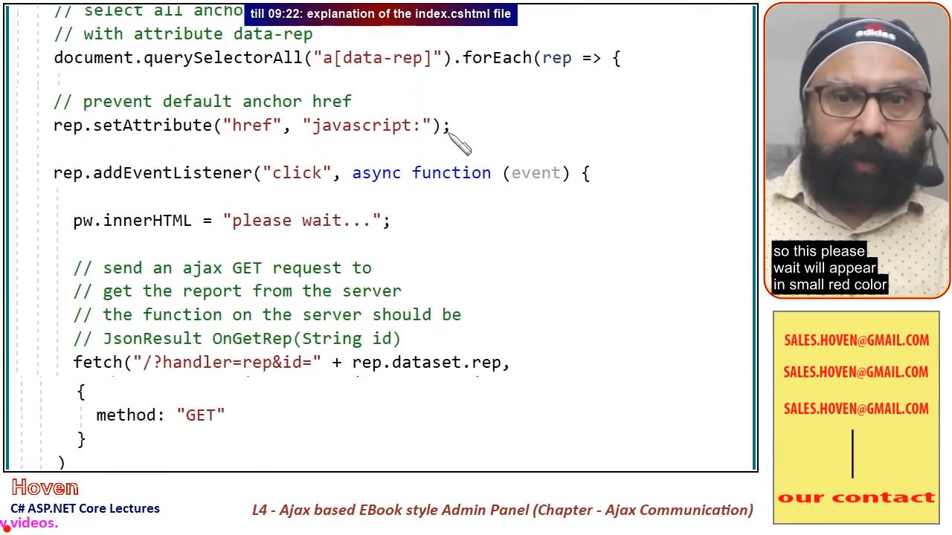
scroll(down, 3)
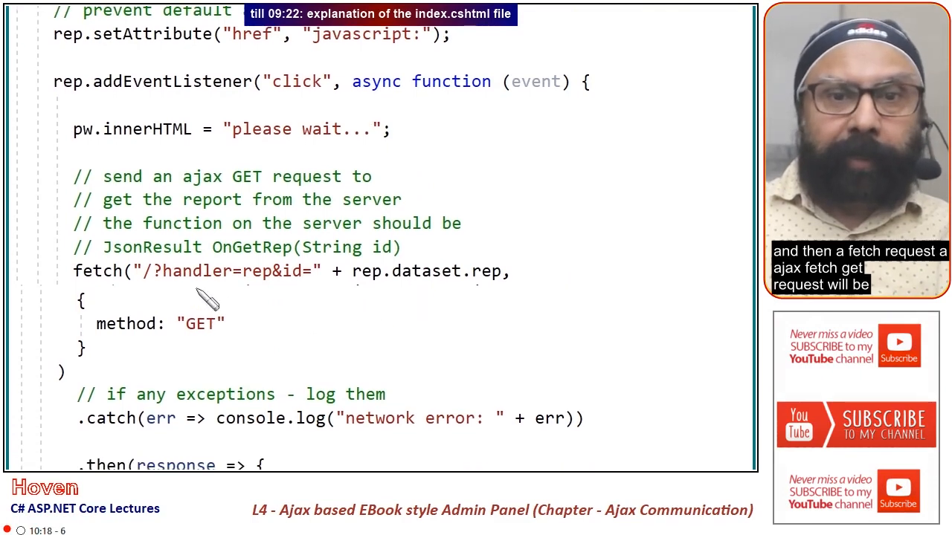
mouse_move(112, 294)
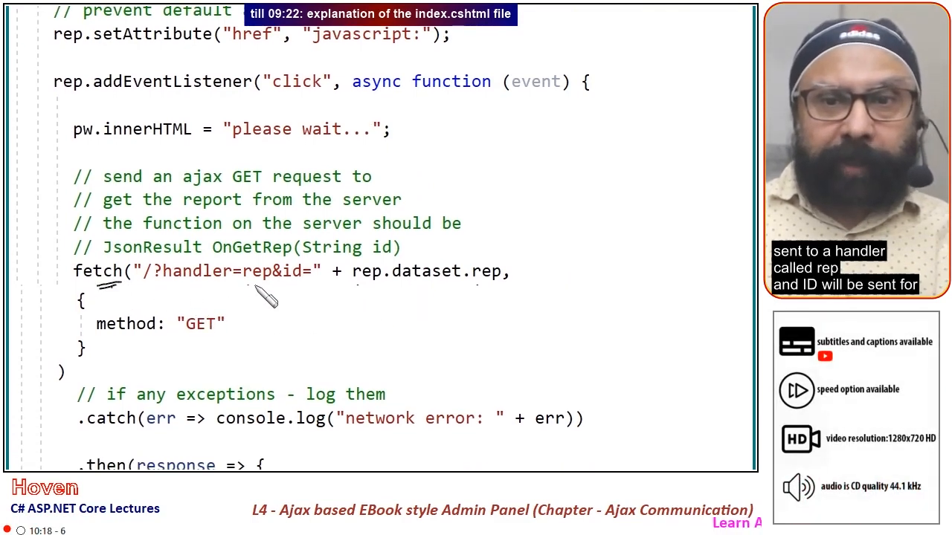
mouse_move(312, 308)
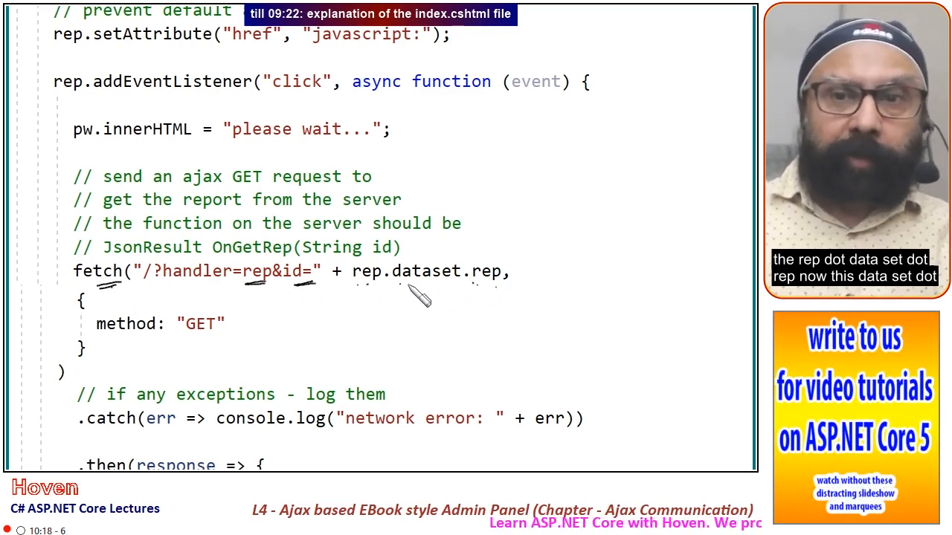
scroll(up, 3)
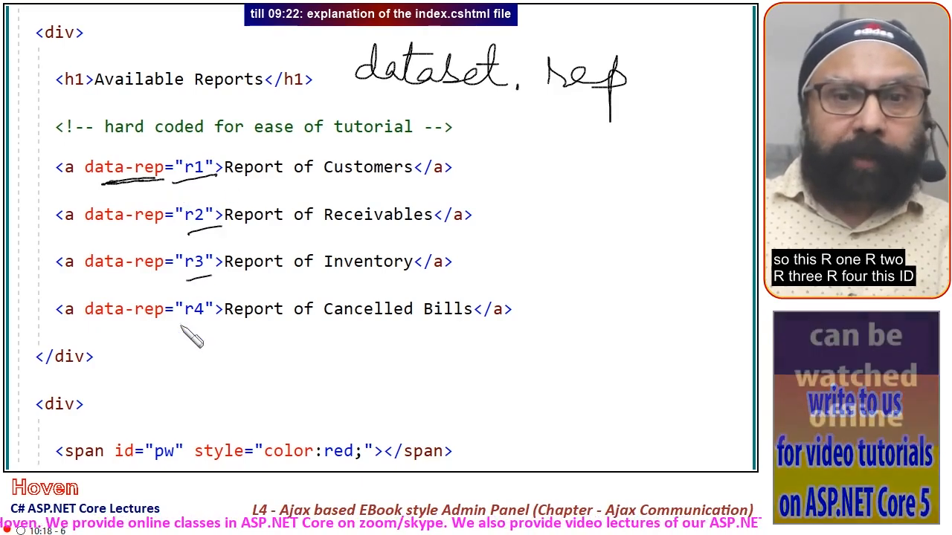
scroll(down, 3)
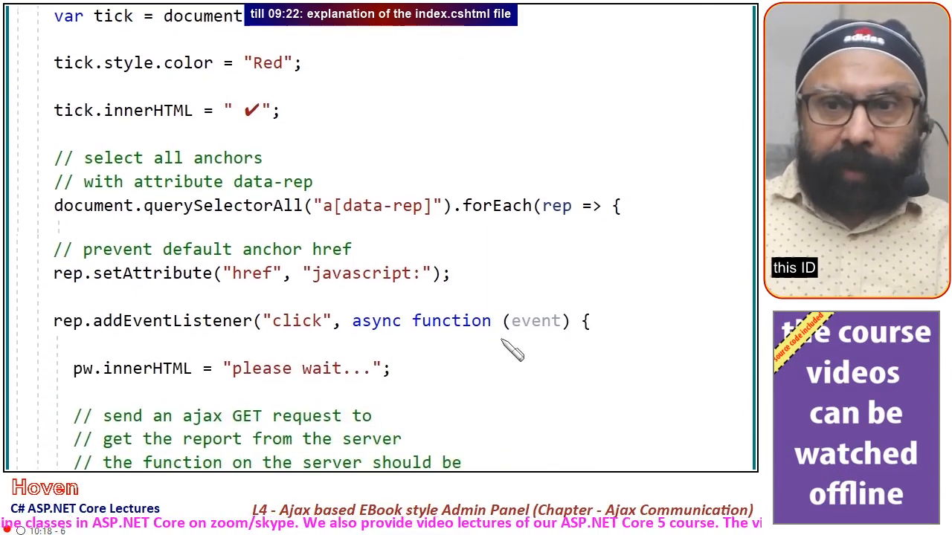
scroll(down, 3)
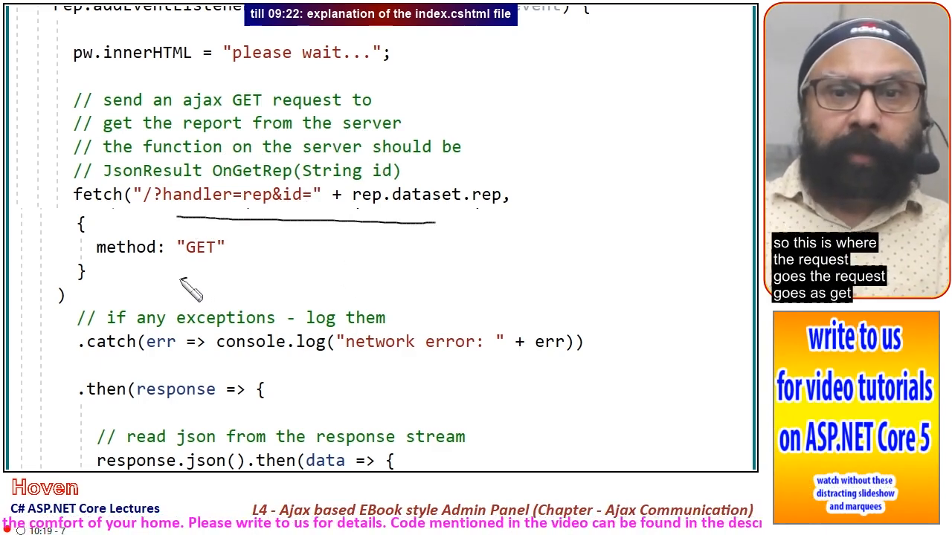
scroll(down, 3)
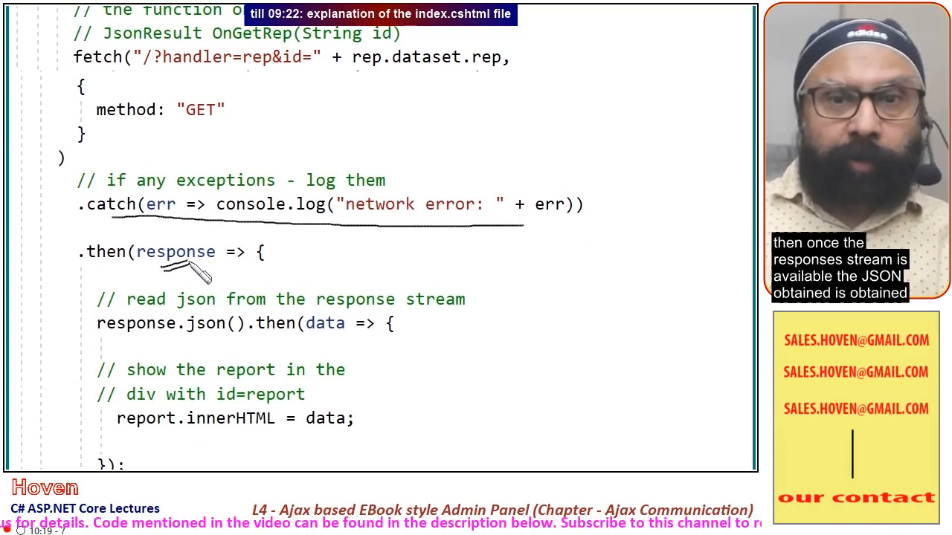
mouse_move(205, 342)
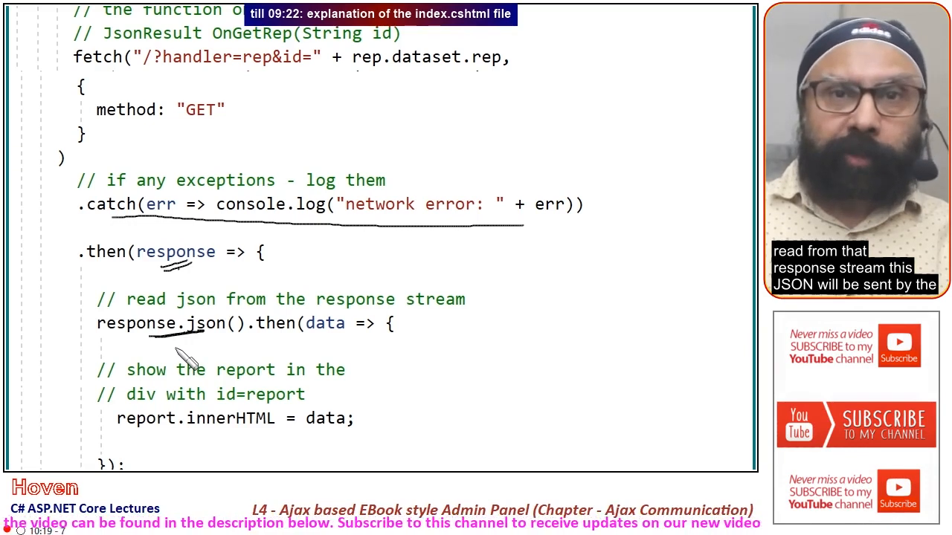
mouse_move(215, 334)
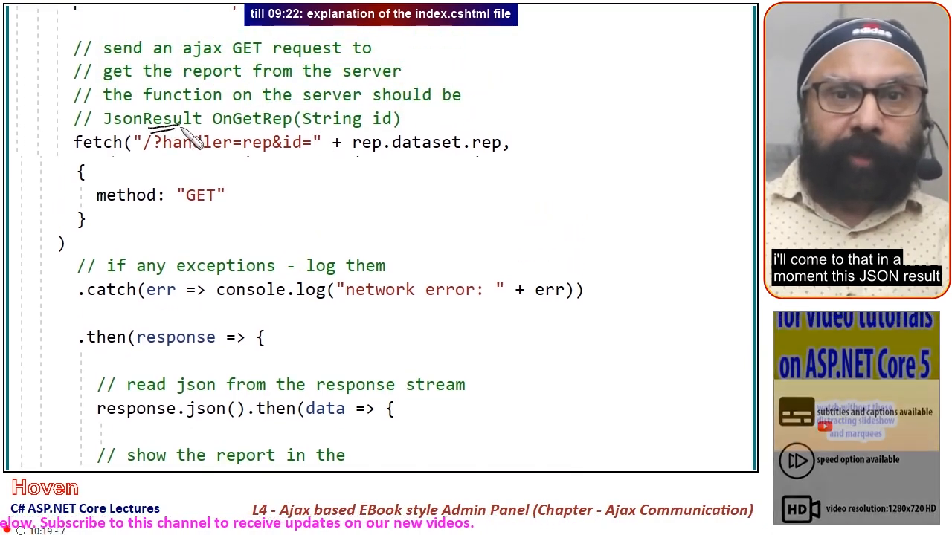
scroll(down, 3)
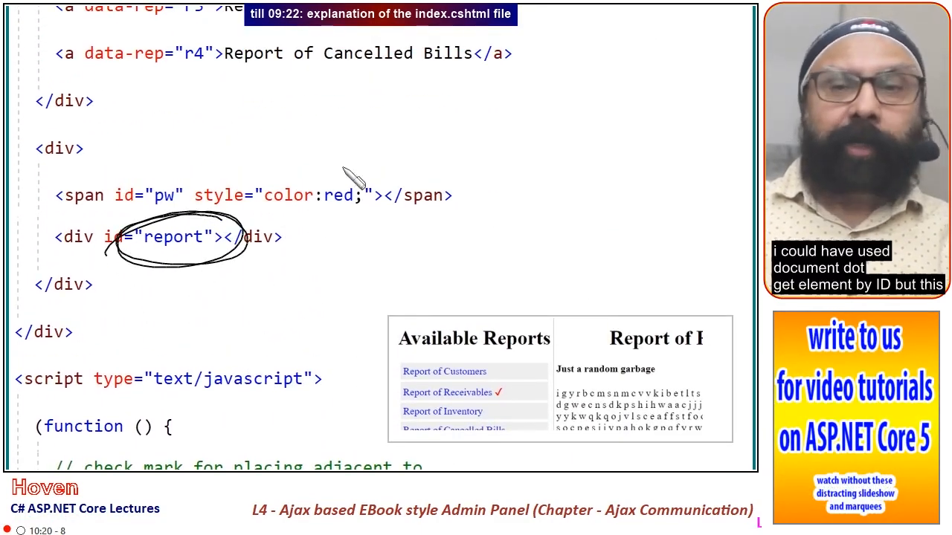
mouse_move(428, 164)
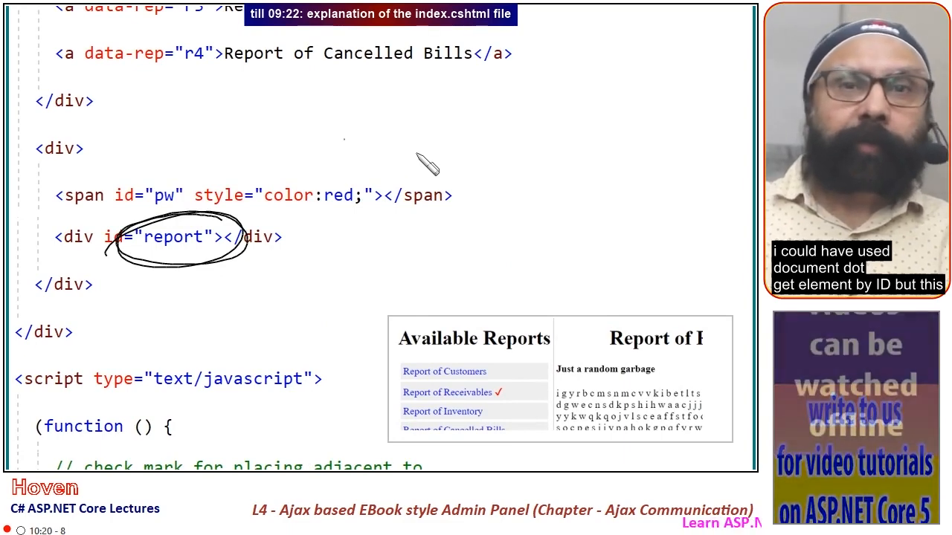
scroll(down, 3)
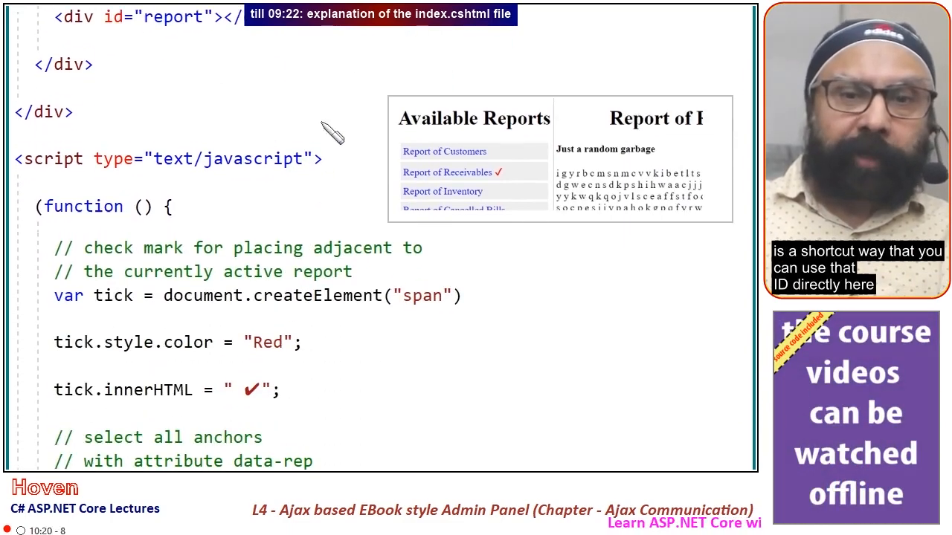
scroll(down, 3)
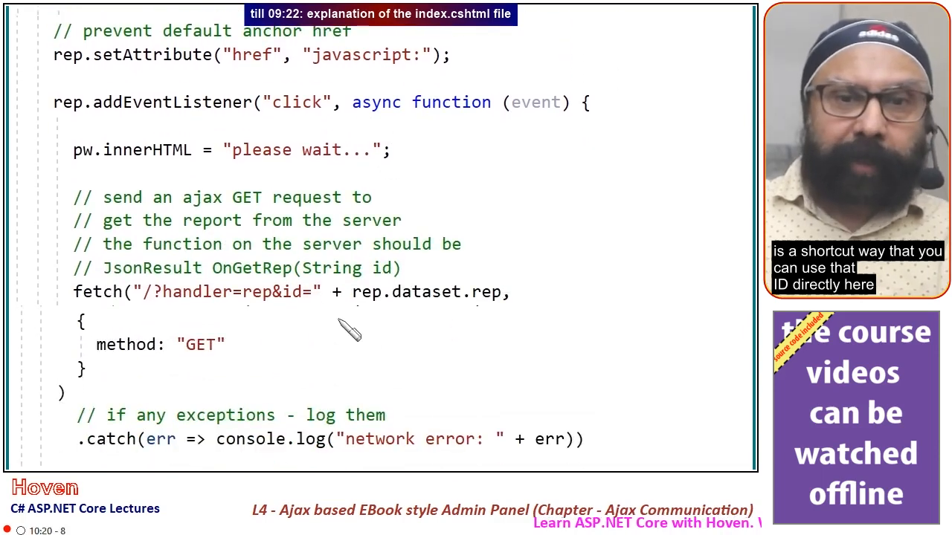
scroll(down, 3)
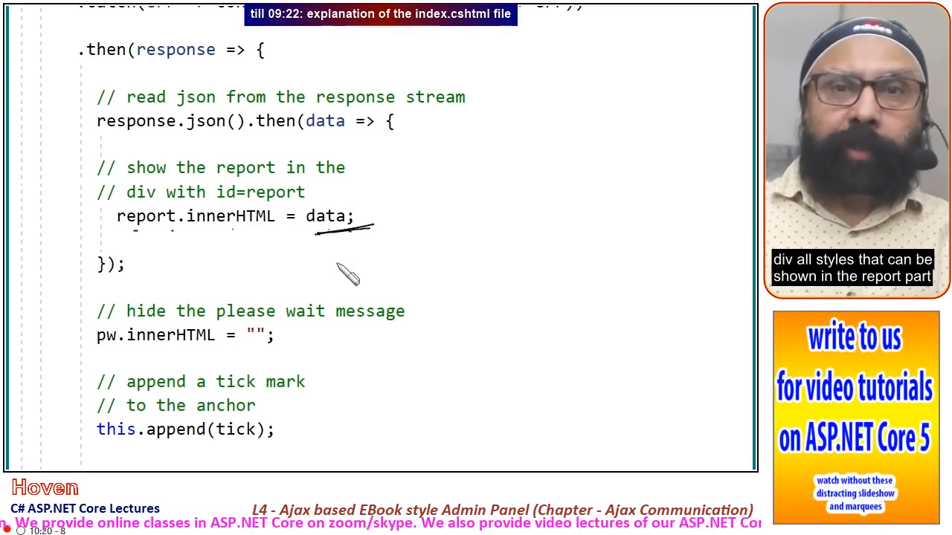
scroll(down, 3)
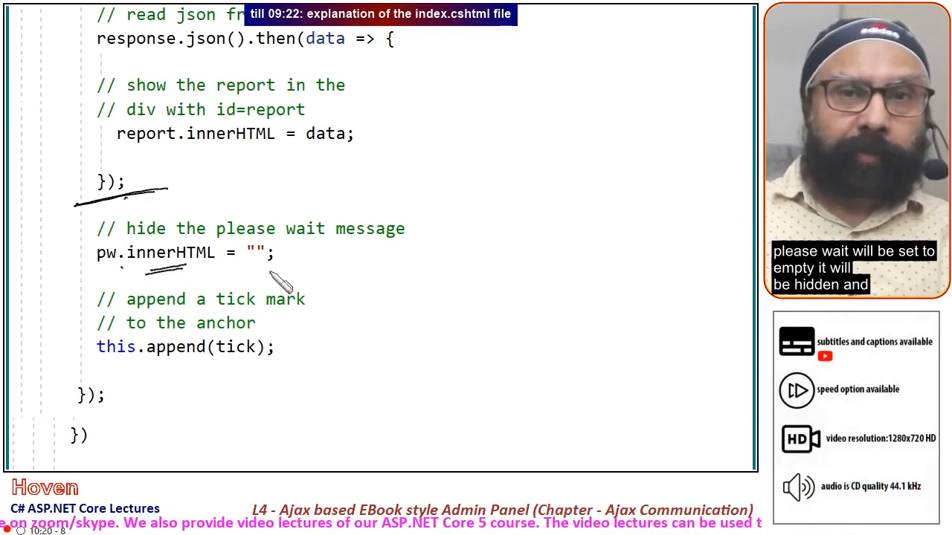
mouse_move(158, 369)
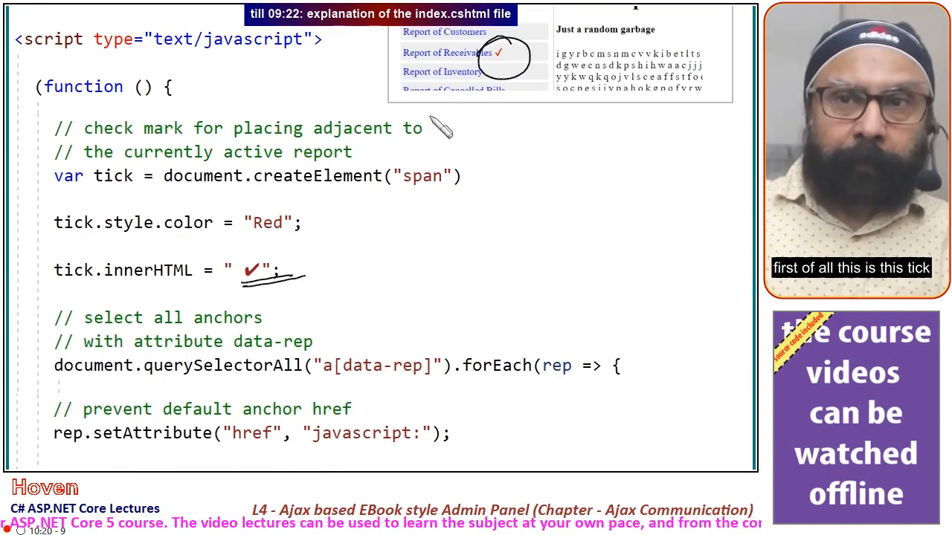
scroll(down, 3)
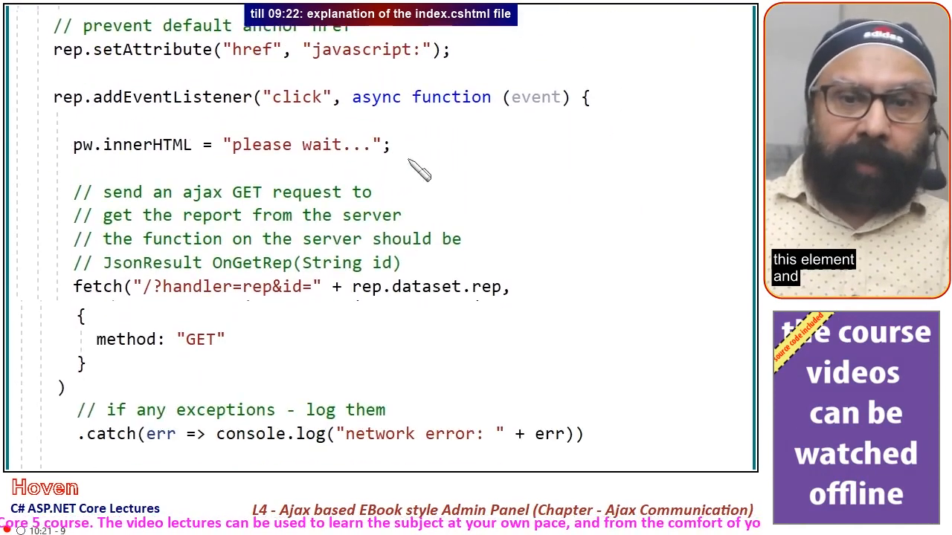
scroll(down, 3)
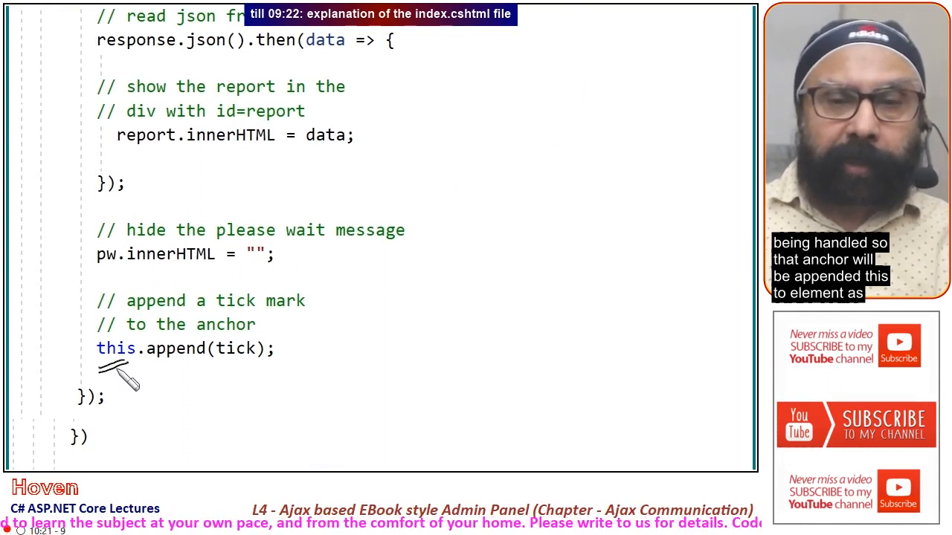
mouse_move(252, 375)
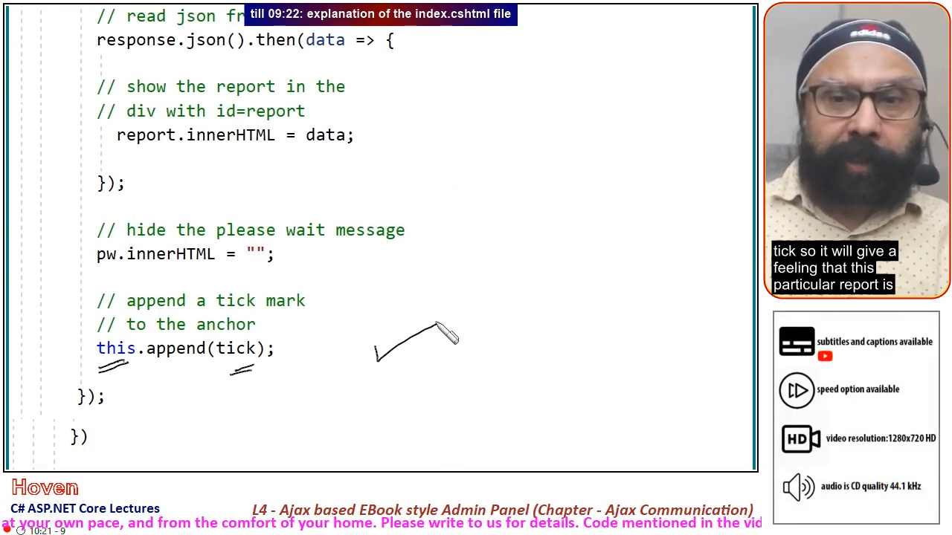
drag(375, 357, 439, 319)
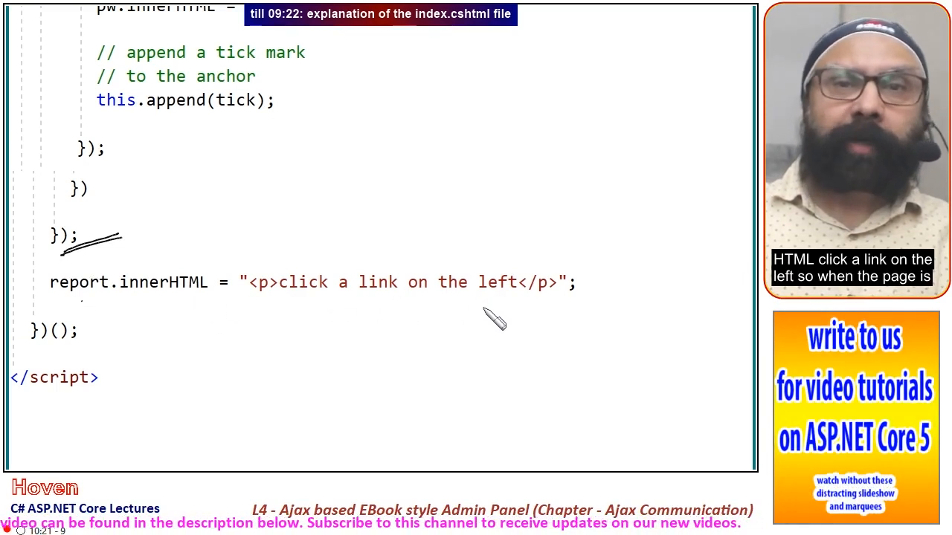
mouse_move(467, 92)
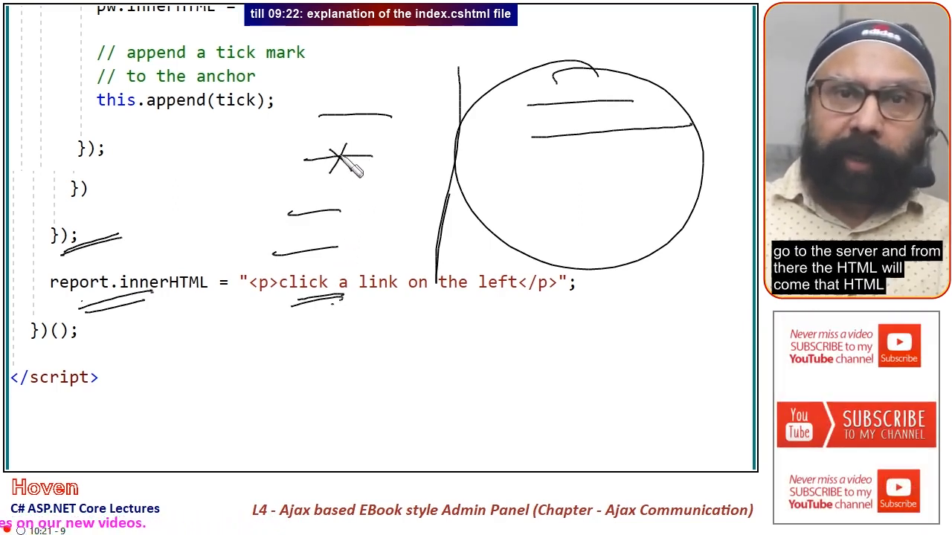
mouse_move(578, 152)
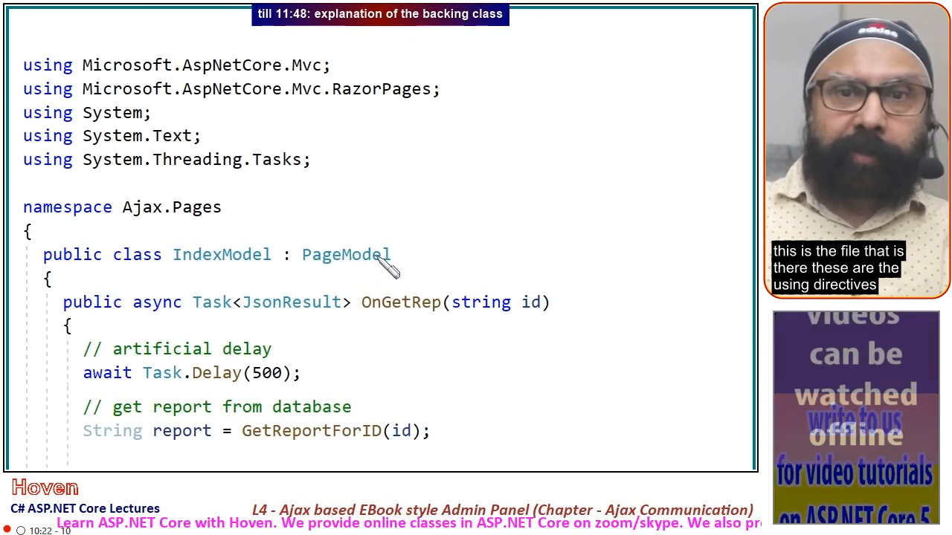
mouse_move(310, 119)
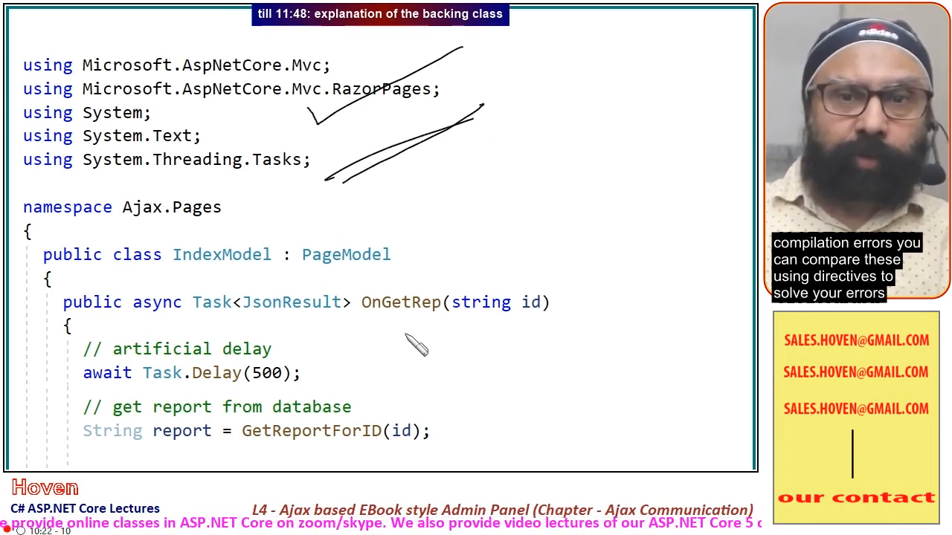
scroll(down, 3)
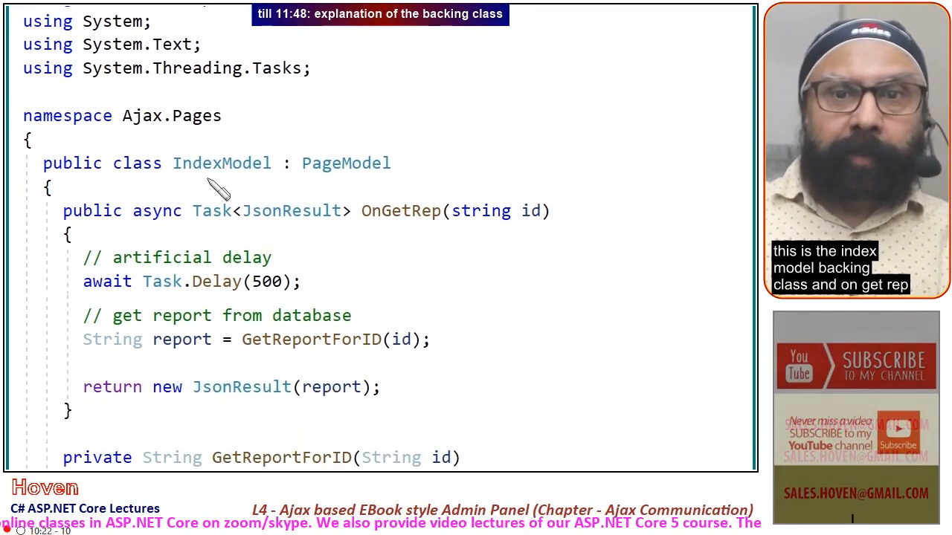
scroll(down, 3)
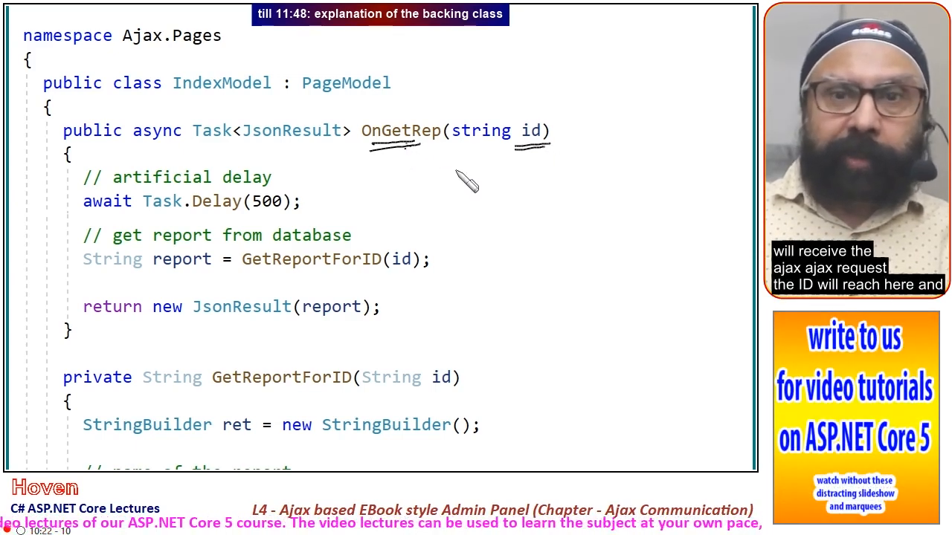
mouse_move(127, 220)
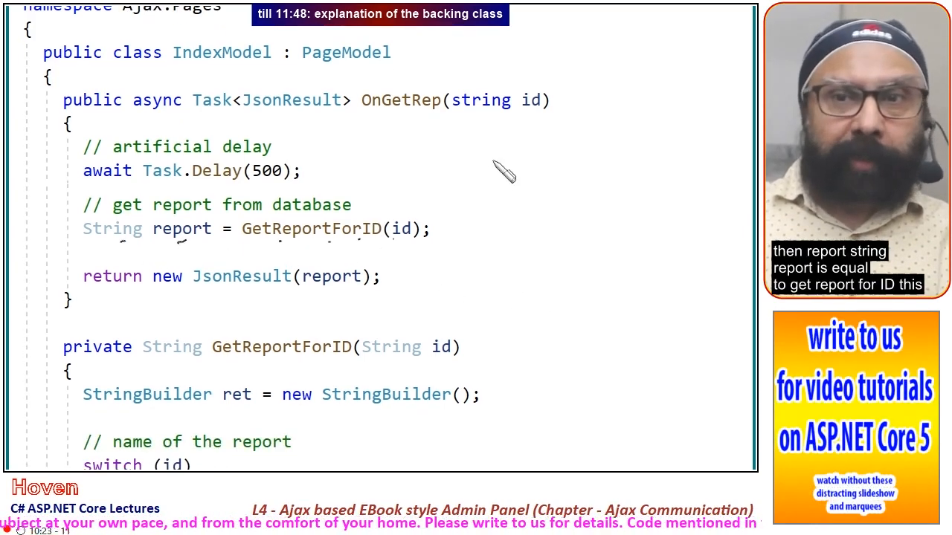
mouse_move(393, 252)
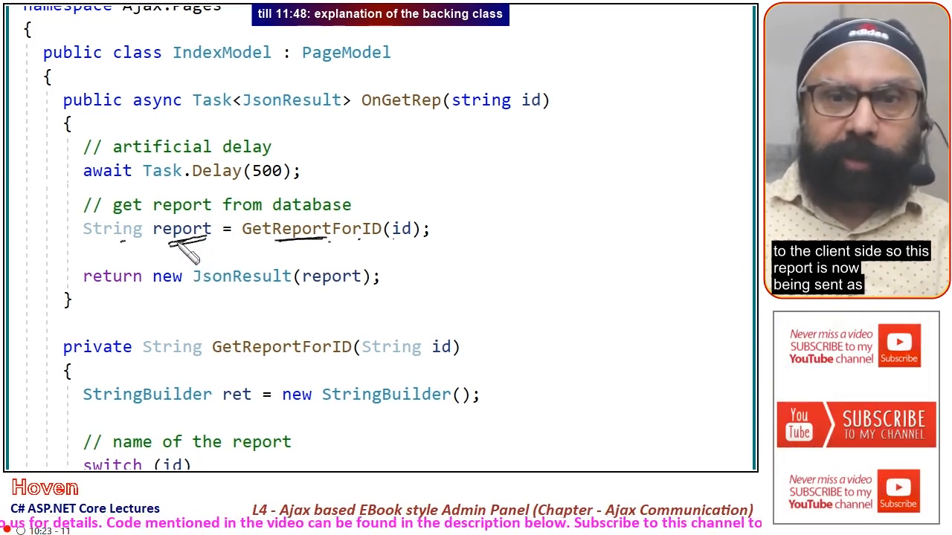
mouse_move(275, 298)
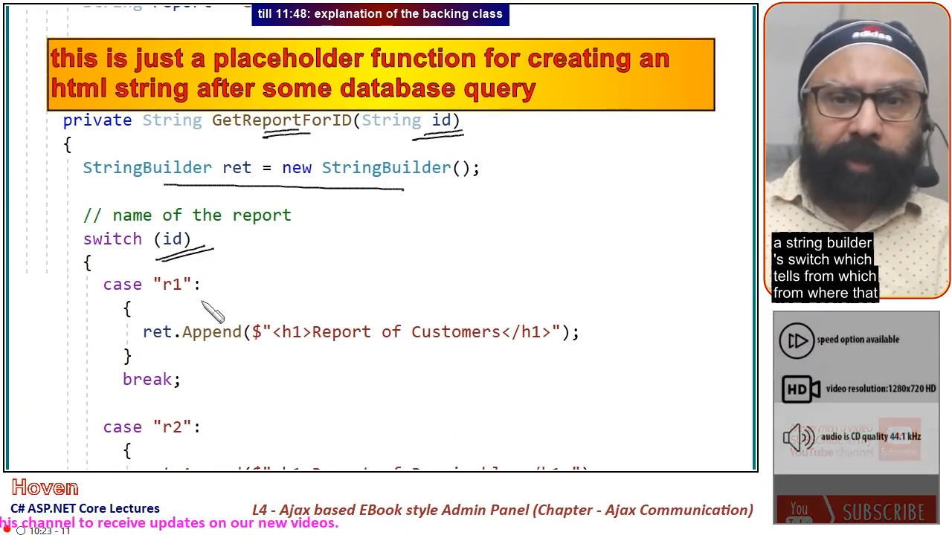
scroll(down, 3)
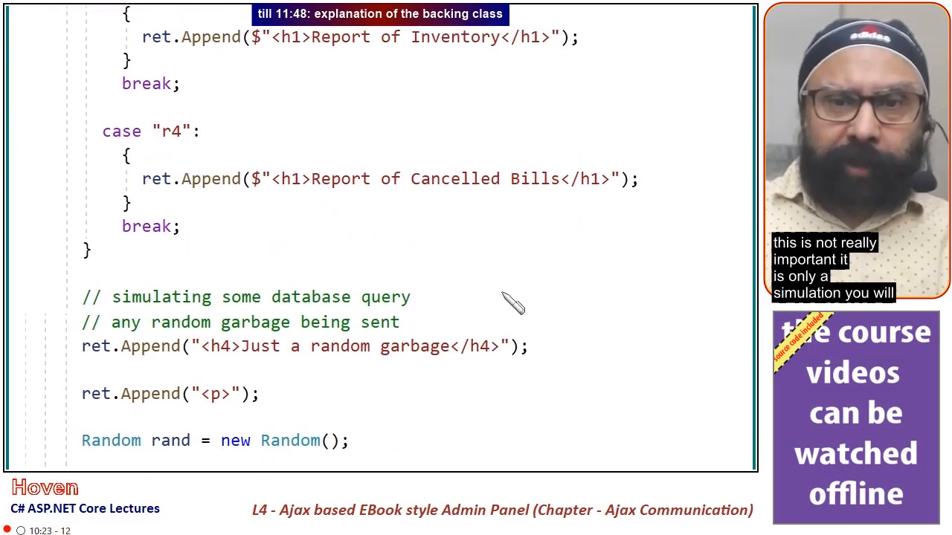
scroll(down, 3)
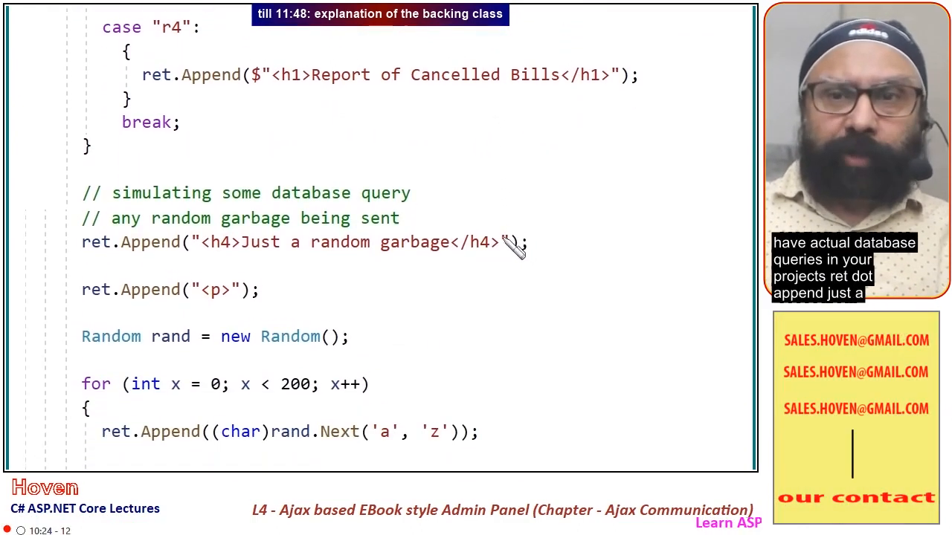
scroll(down, 3)
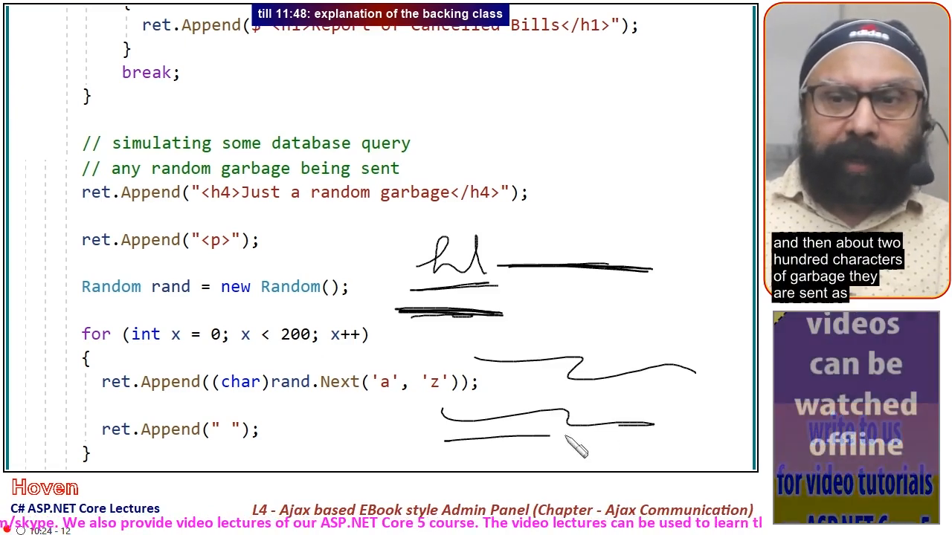
scroll(down, 3)
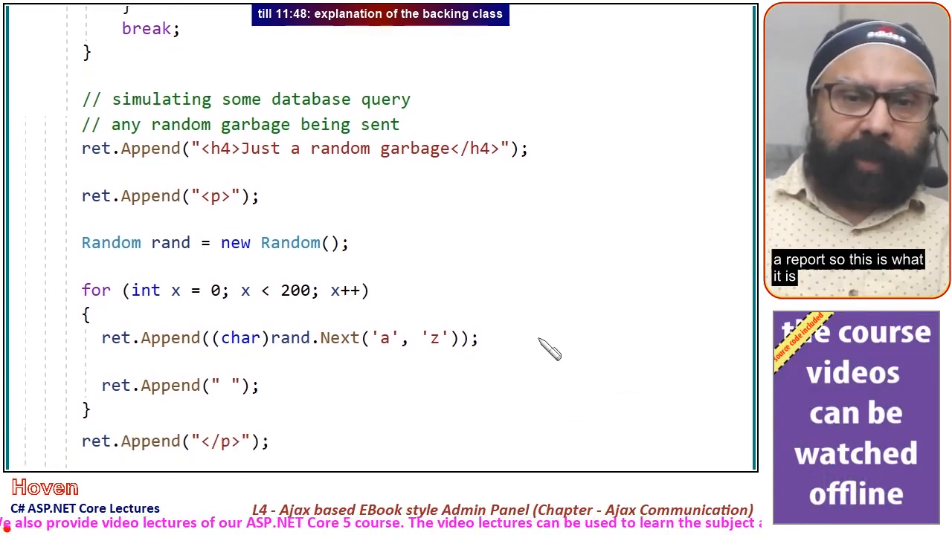